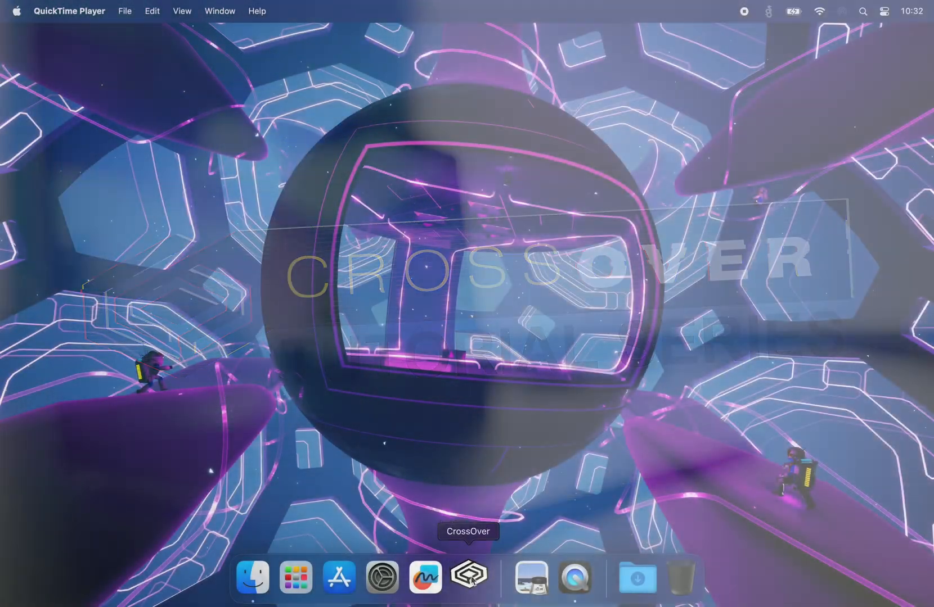
Launch CrossOver from the Dock to show its Home page with the Notepad++ bottle.
left_click(468, 577)
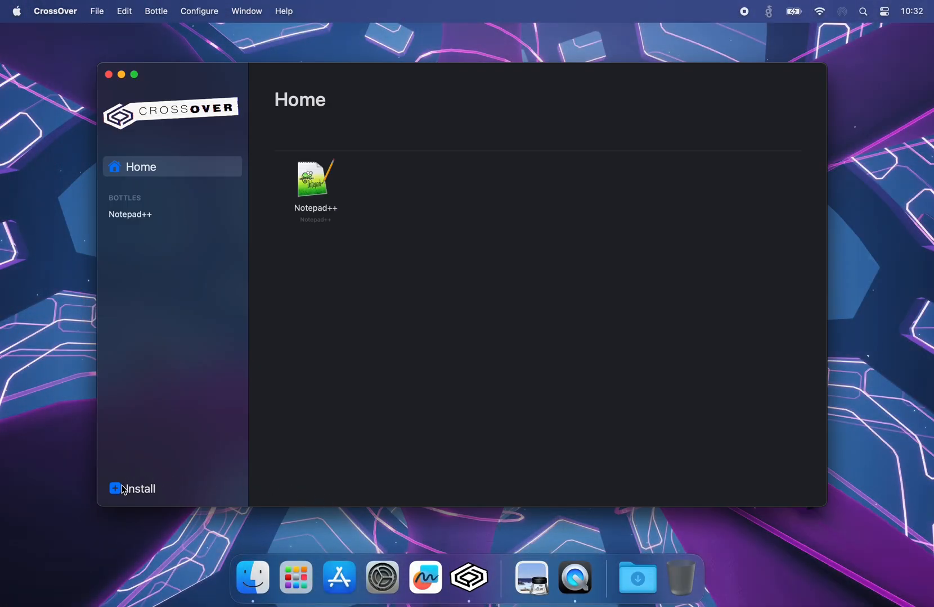
Search the CrossOver installer for 'Astroneer' and start its Steam-based install.
left_click(131, 488)
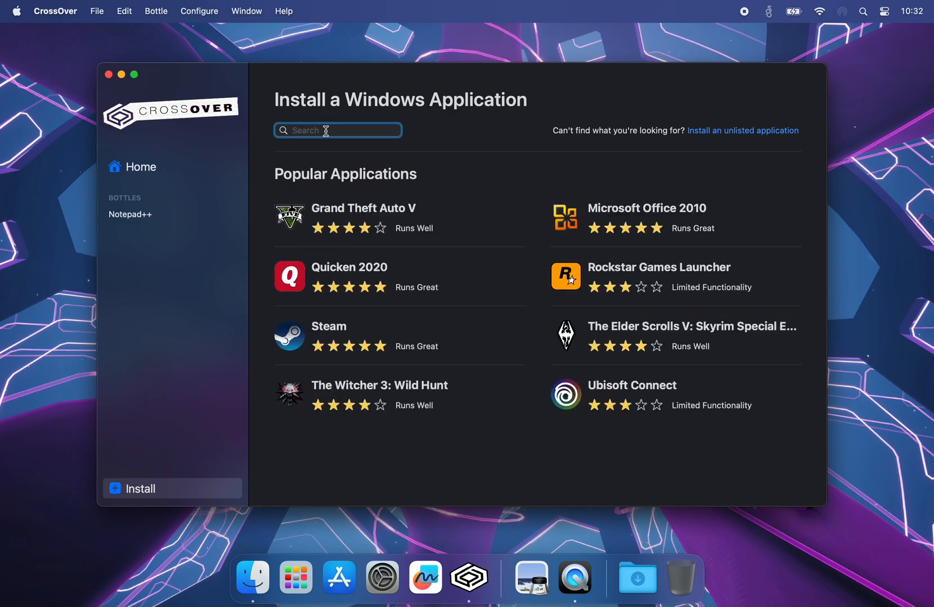
type("Astroneer")
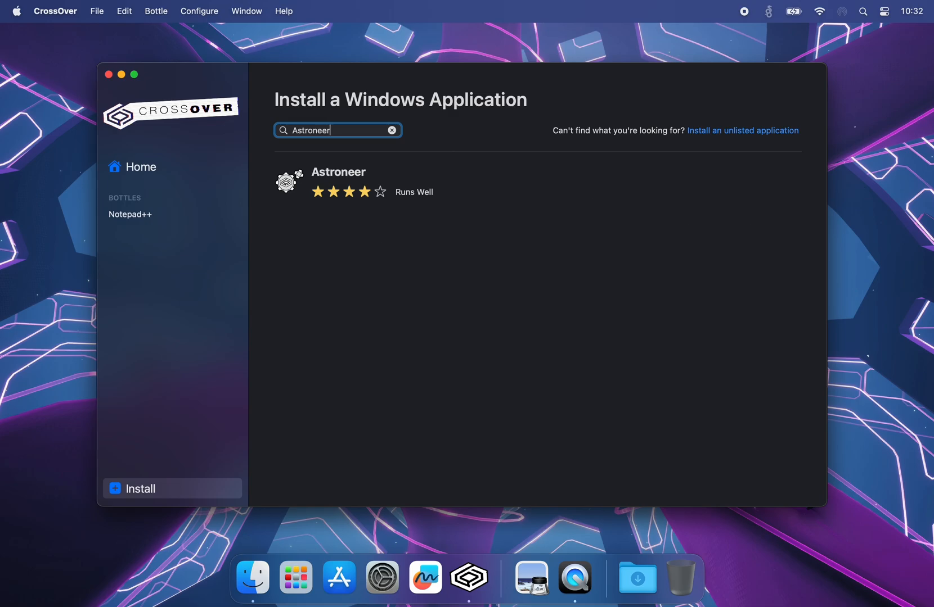
mouse_move(341, 154)
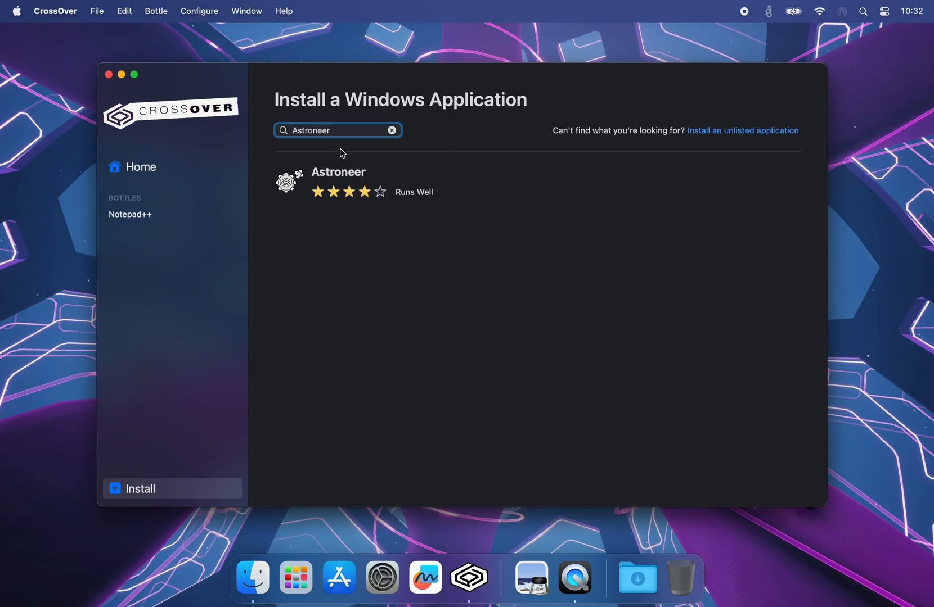
left_click(338, 181)
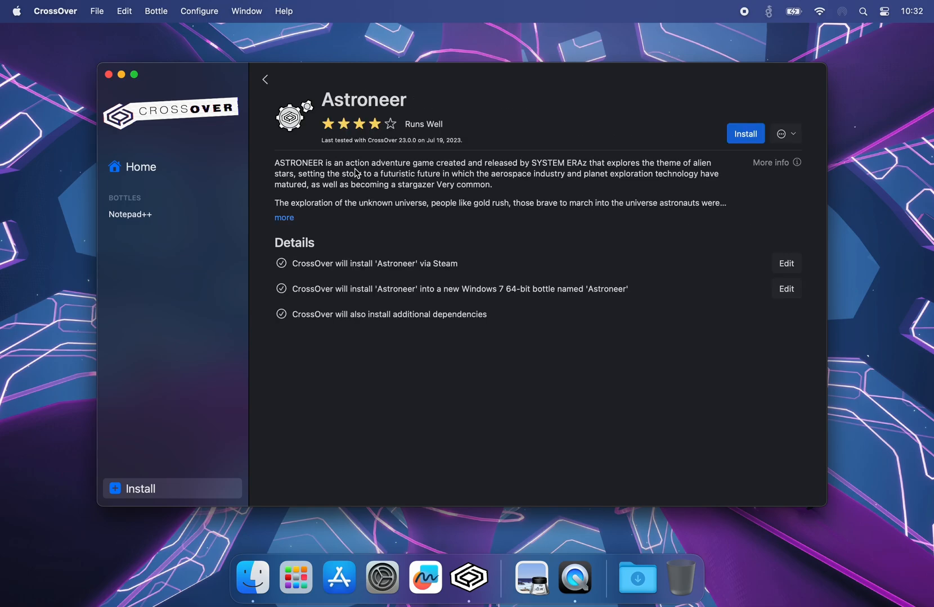
left_click(745, 133)
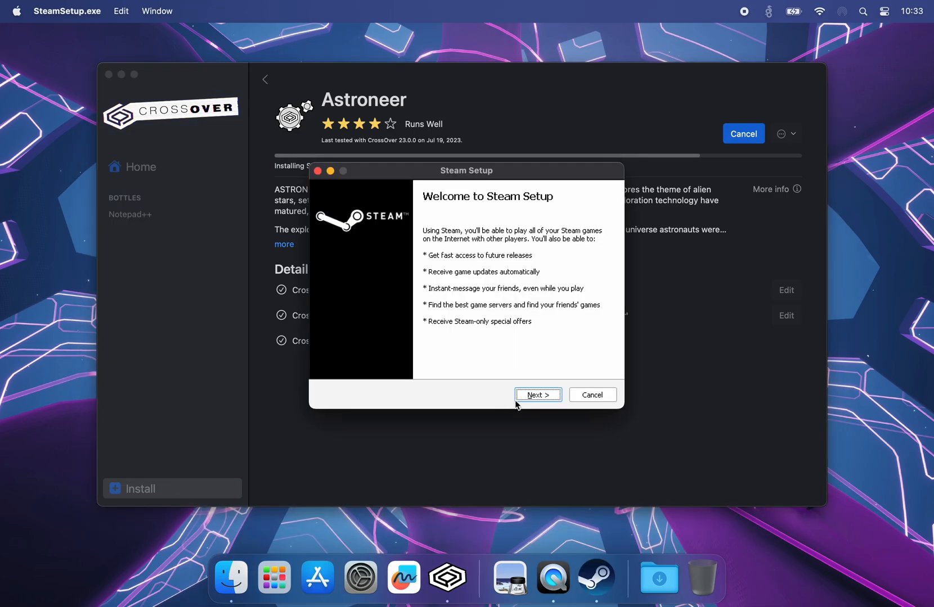
Complete Steam Setup in English with the default install folder, then run Steam.
left_click(536, 395)
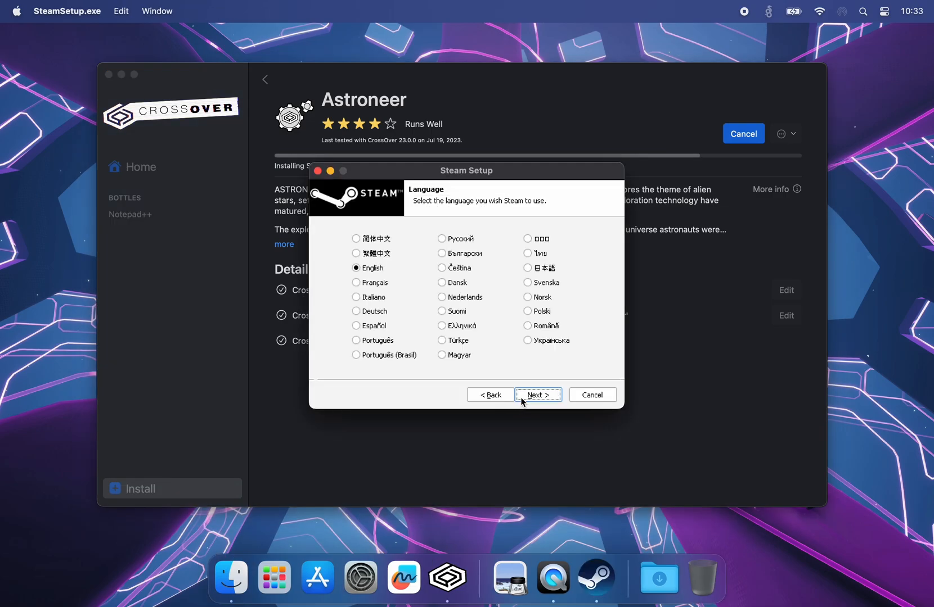
left_click(536, 395)
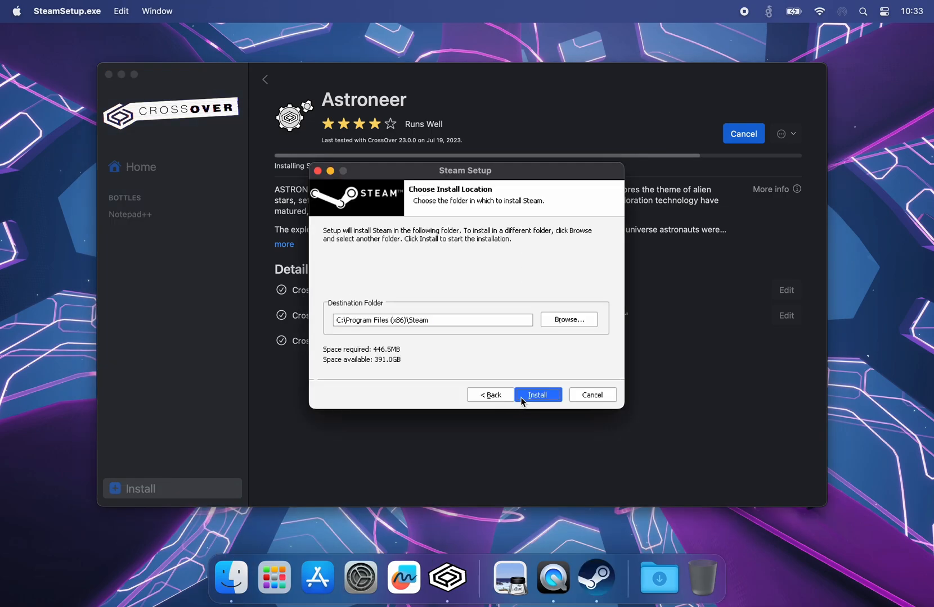
left_click(537, 395)
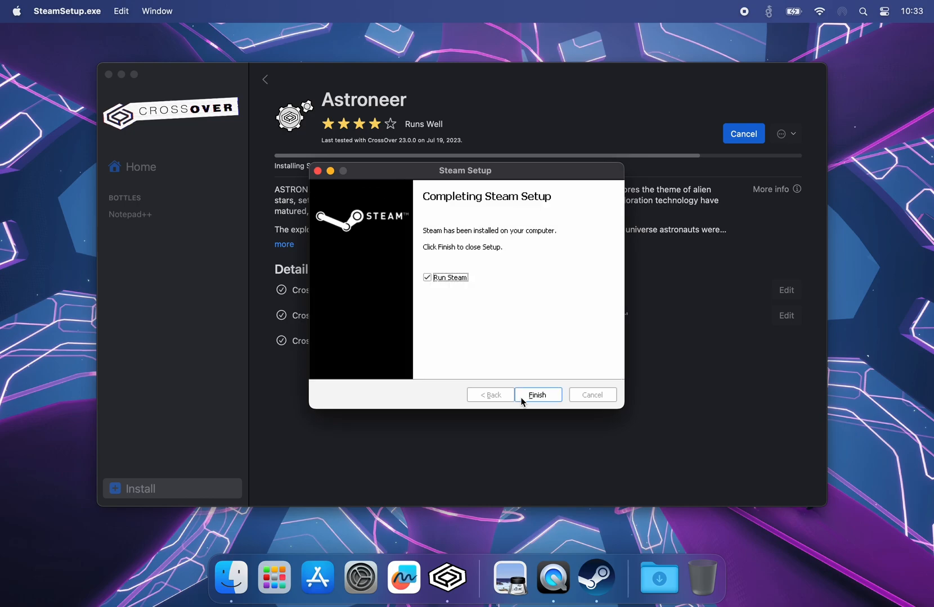
left_click(537, 395)
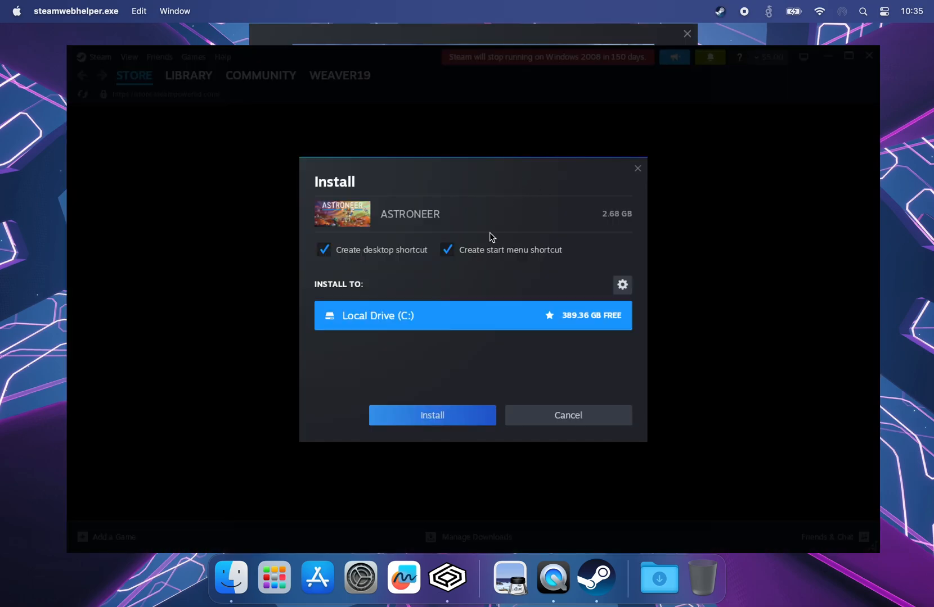
Install ASTRONEER to the local drive, accept its license, and launch it.
left_click(432, 416)
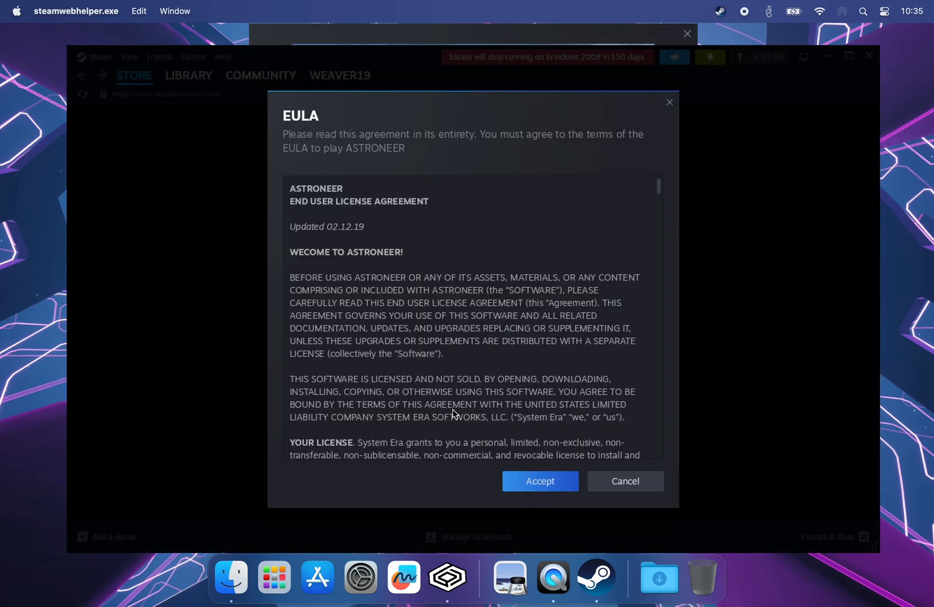
left_click(538, 482)
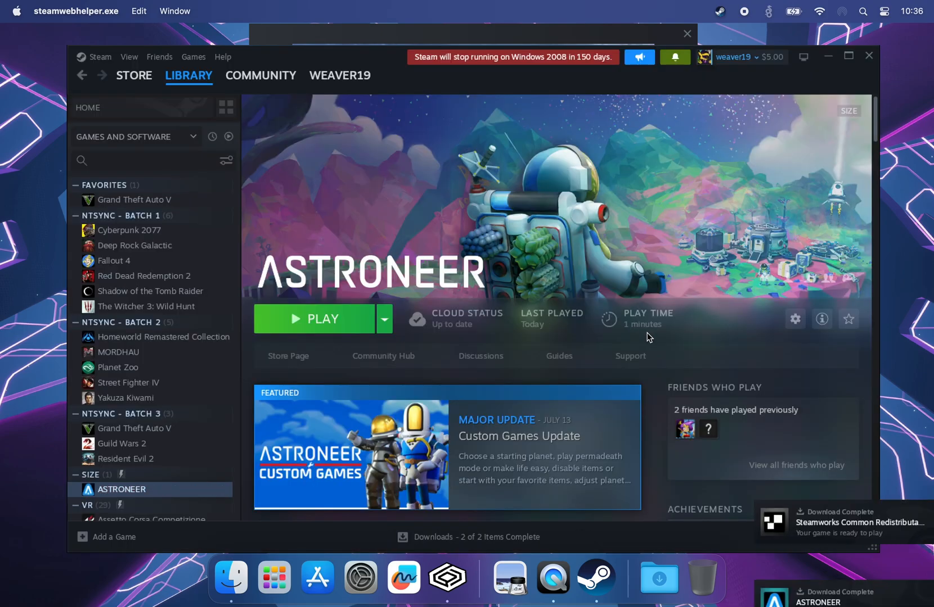
left_click(314, 319)
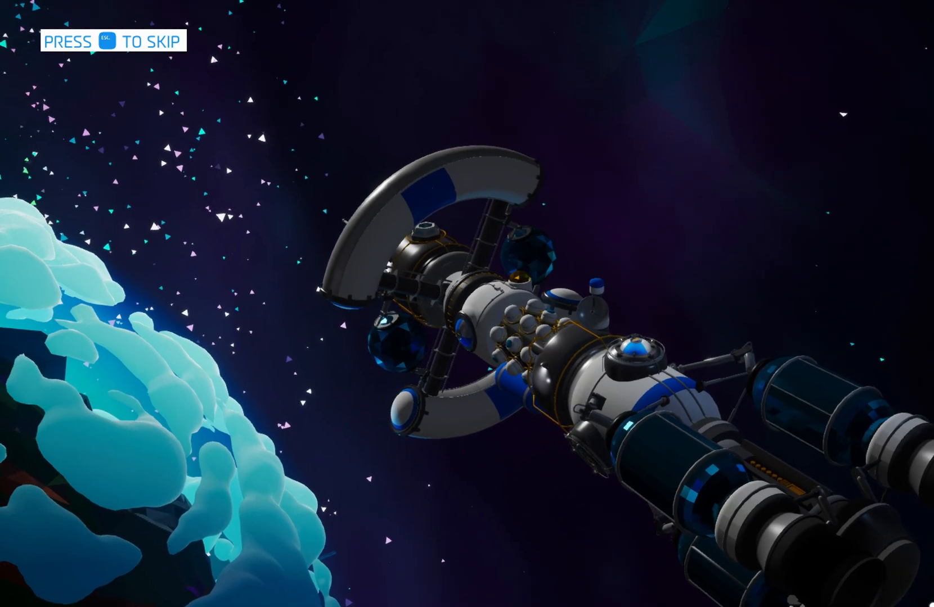